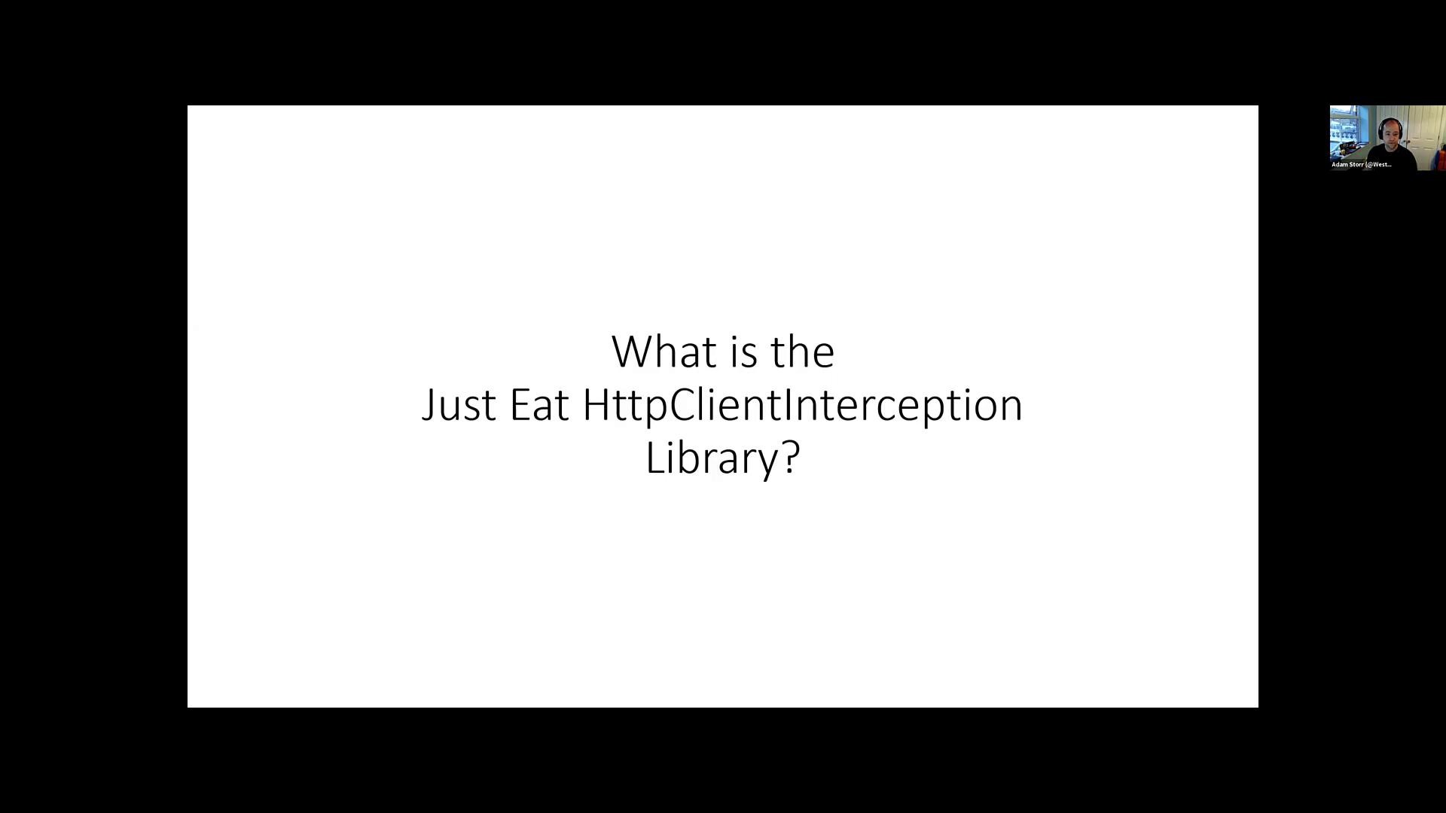
Advance the slideshow to the Getting Started slide showing the NuGet install command
key(right)
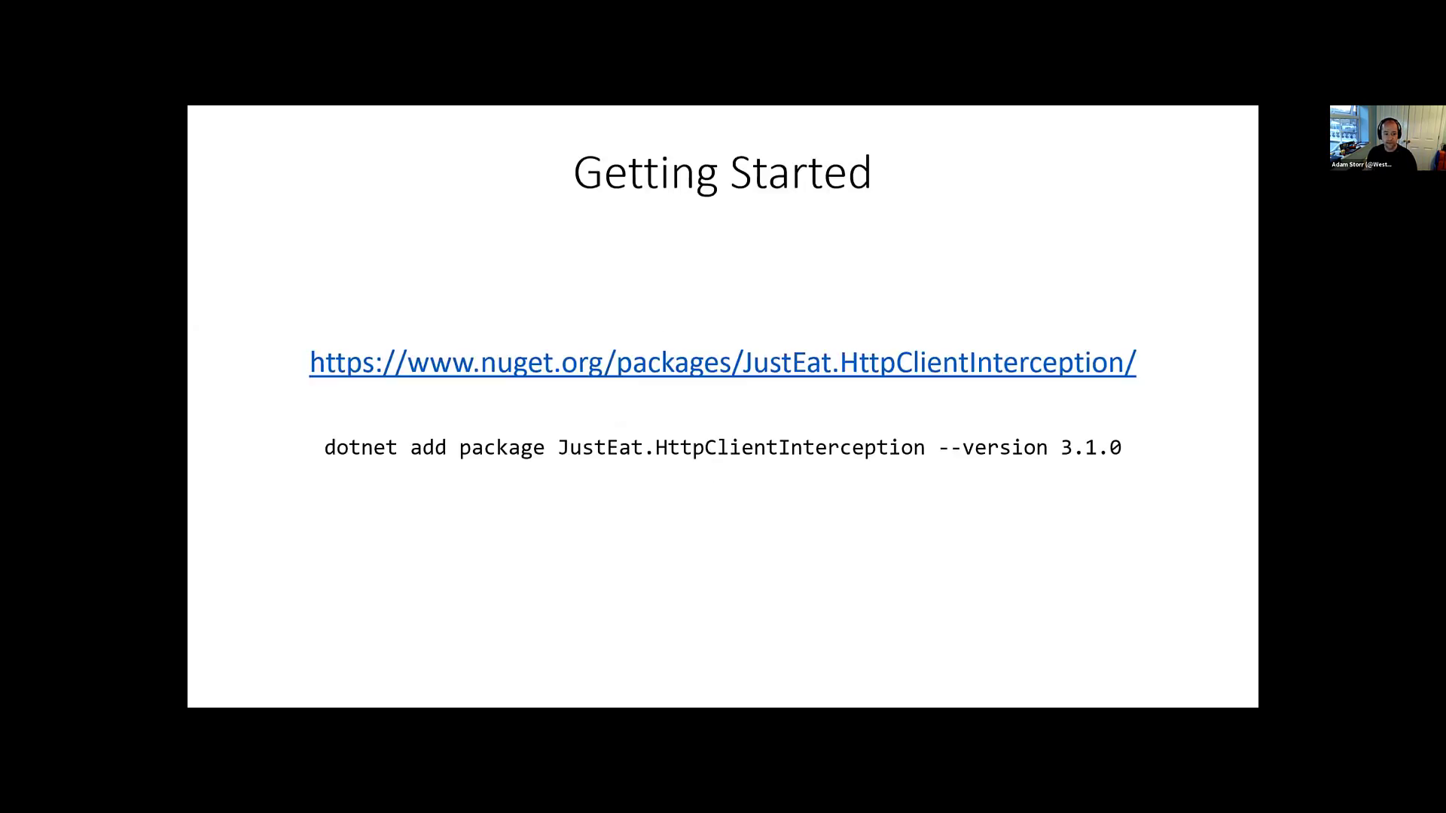